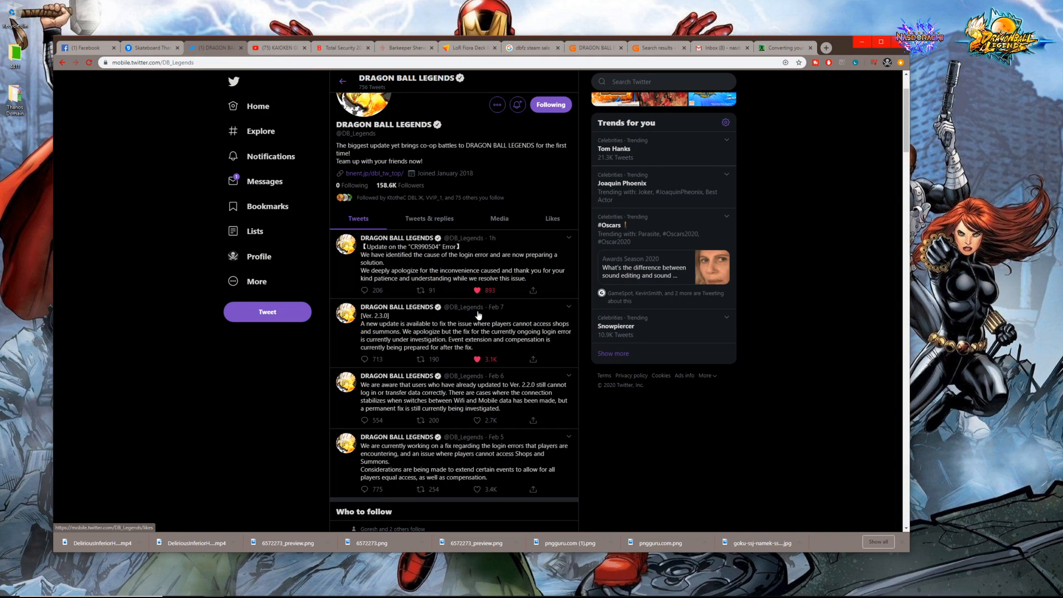
{"action": "mouse_move", "coordinate": [483, 253]}
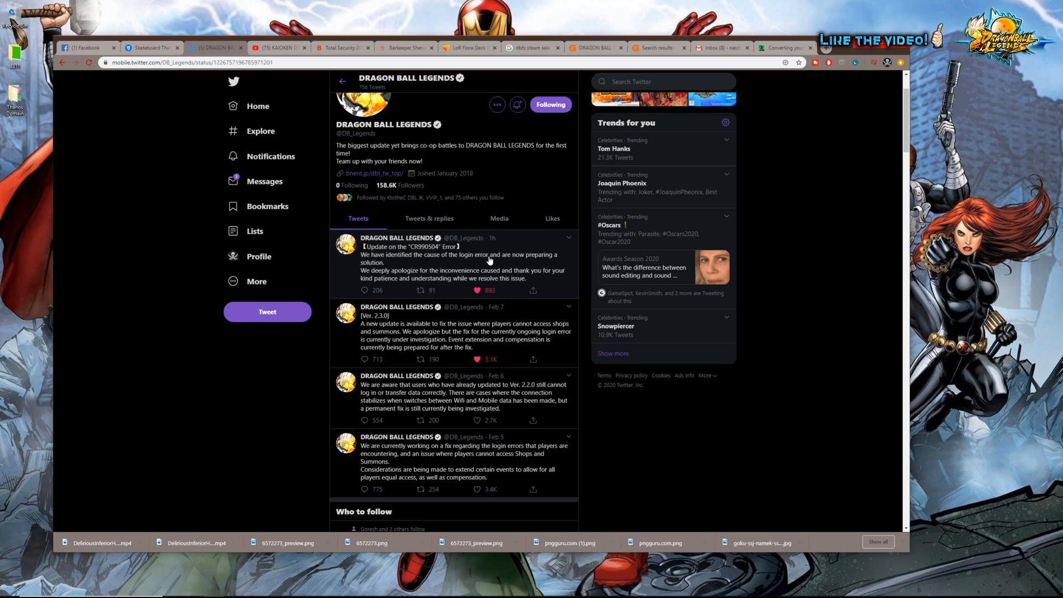
- Open the DB_Legends tweet about finding the CR990504 login error cause
{"action": "left_click", "coordinate": [450, 263]}
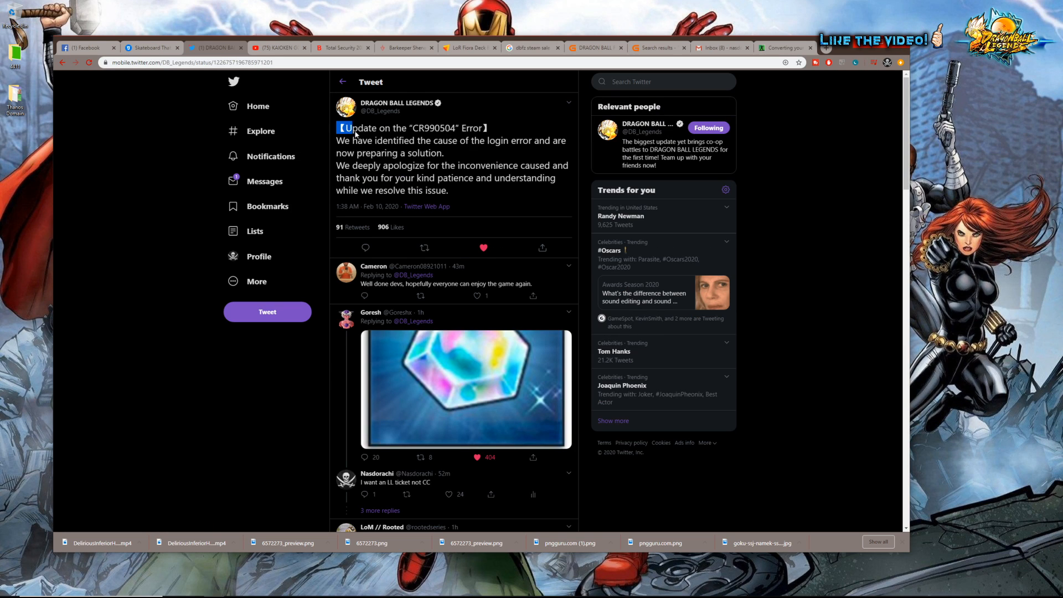
{"action": "left_click_drag", "start_coordinate": [347, 128], "coordinate": [439, 128]}
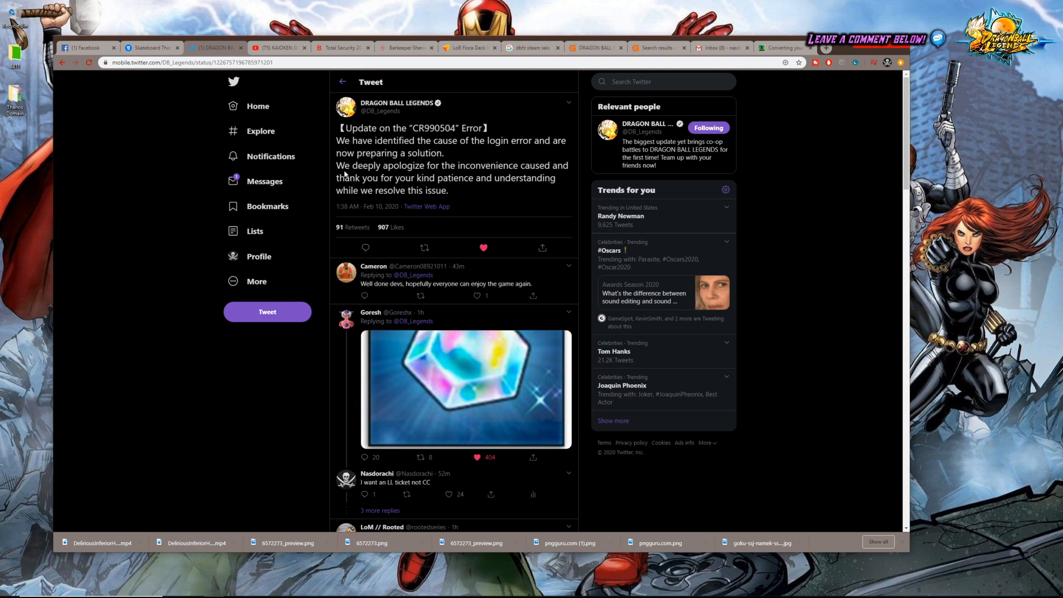
{"action": "mouse_move", "coordinate": [538, 170]}
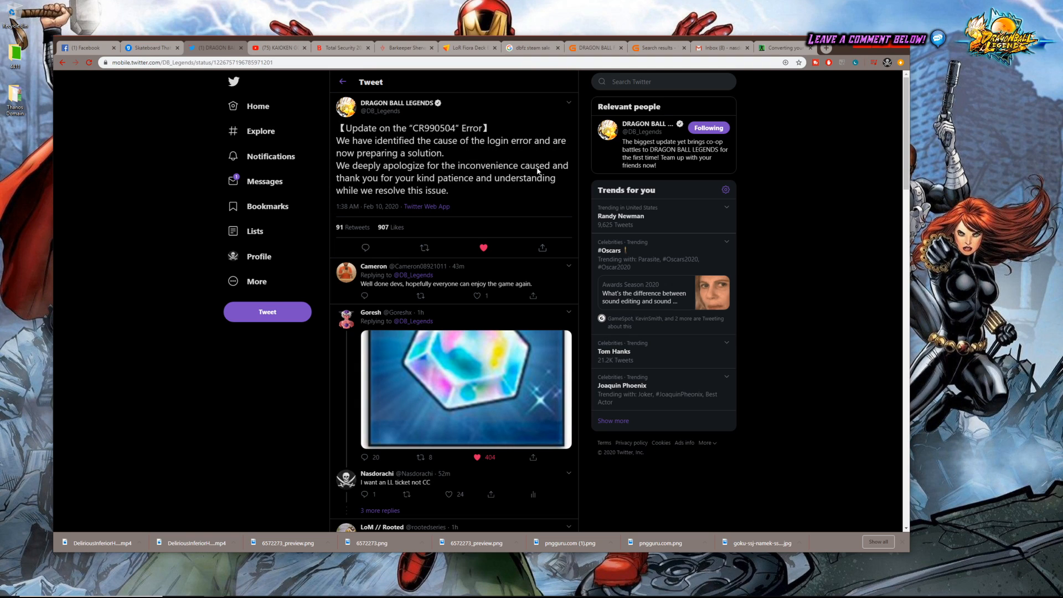
{"action": "mouse_move", "coordinate": [522, 180]}
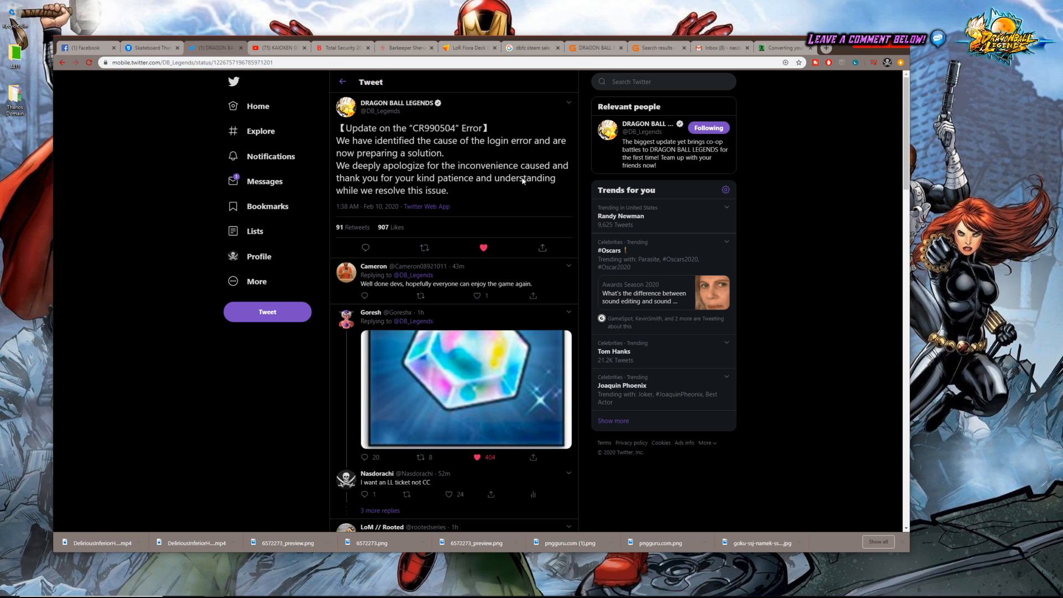
{"action": "mouse_move", "coordinate": [471, 169]}
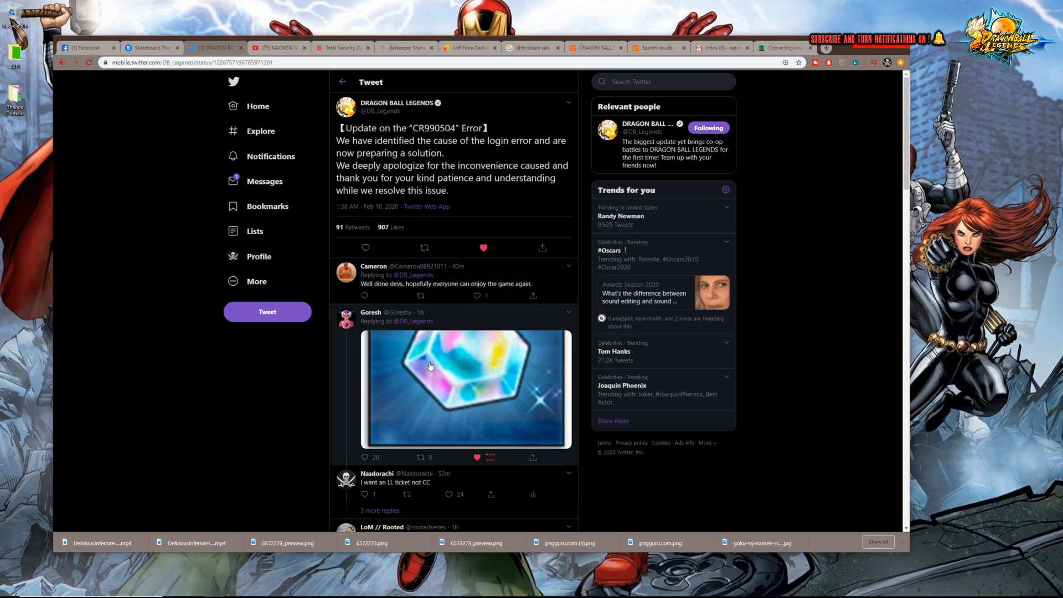
{"action": "left_click", "coordinate": [476, 457]}
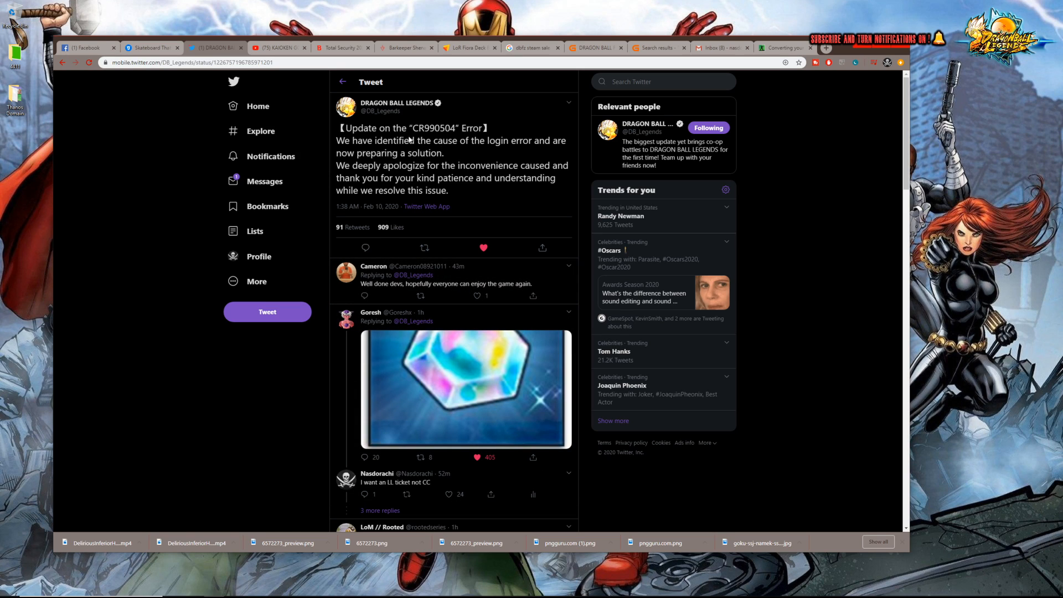
{"action": "mouse_move", "coordinate": [475, 139]}
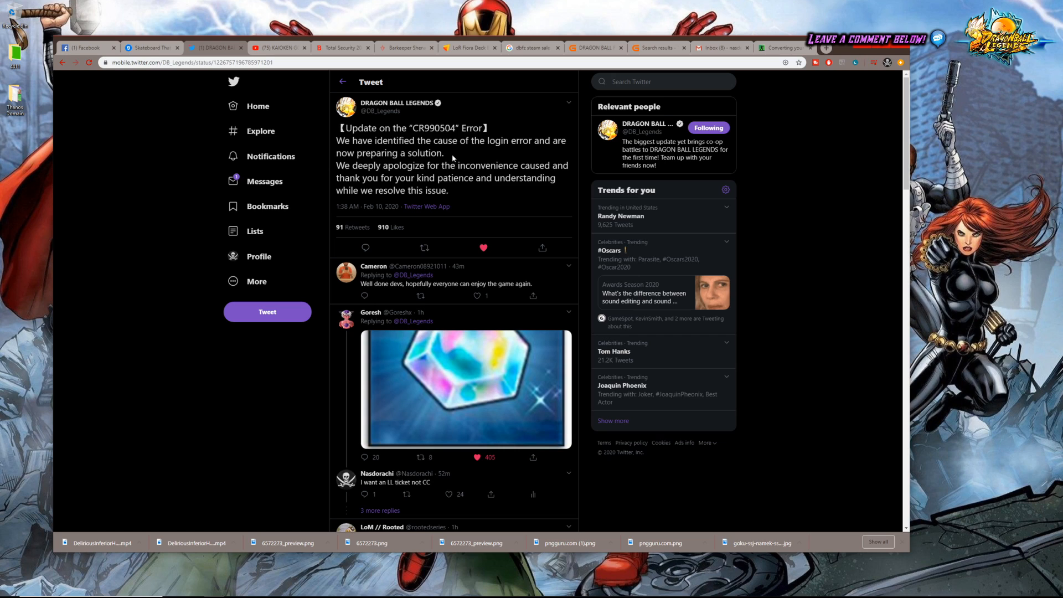
{"action": "mouse_move", "coordinate": [492, 100]}
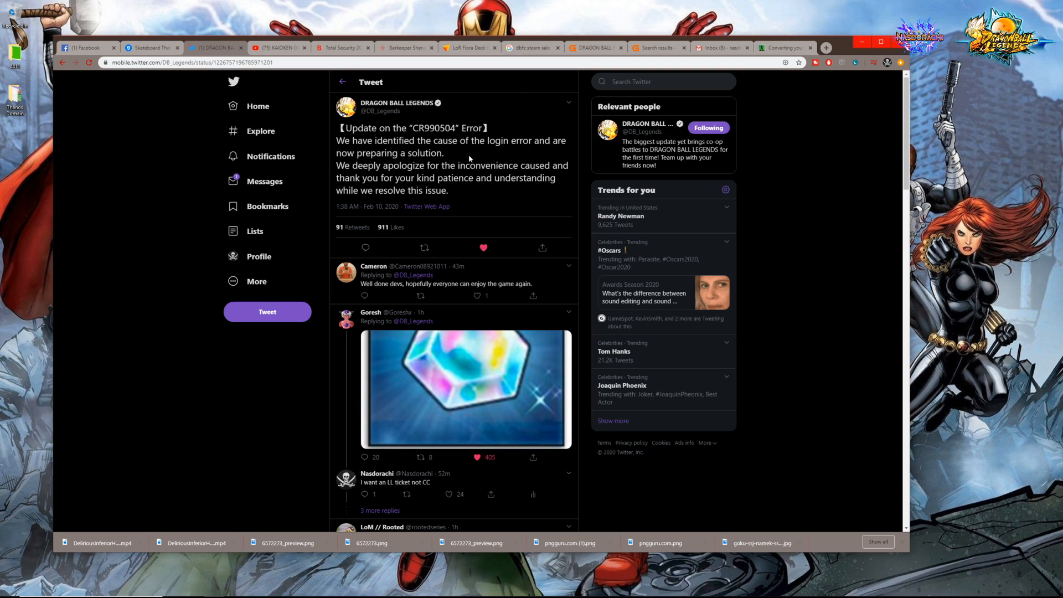
{"action": "mouse_move", "coordinate": [464, 155]}
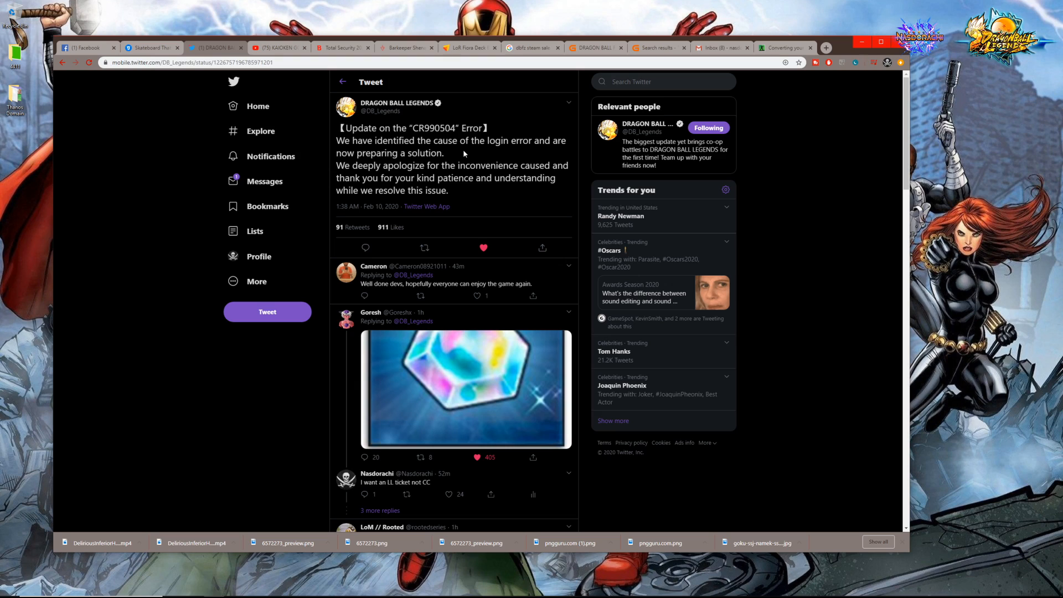
{"action": "mouse_move", "coordinate": [385, 142]}
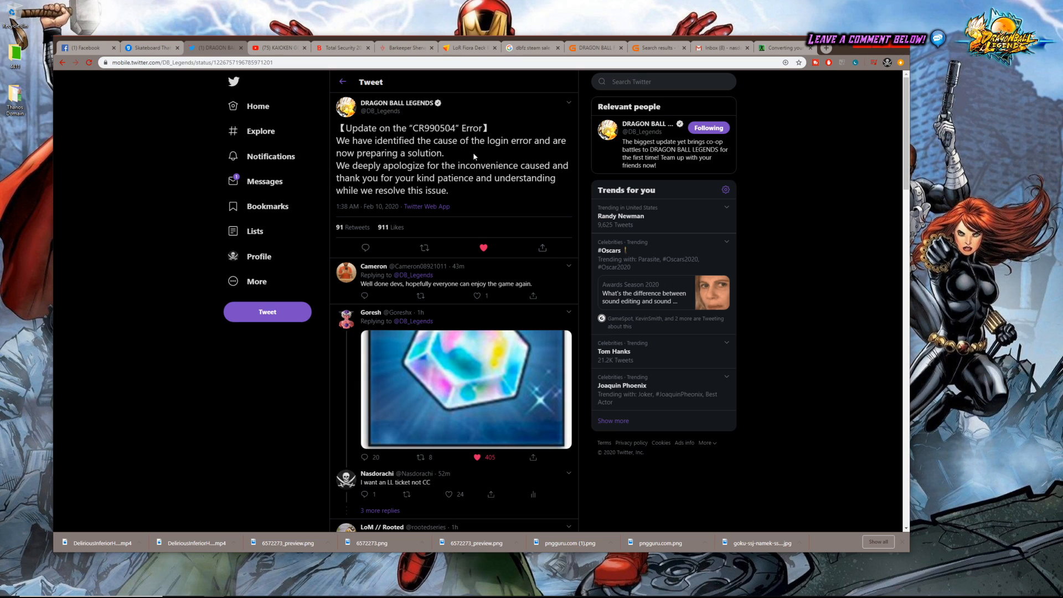
{"action": "left_click", "coordinate": [474, 456]}
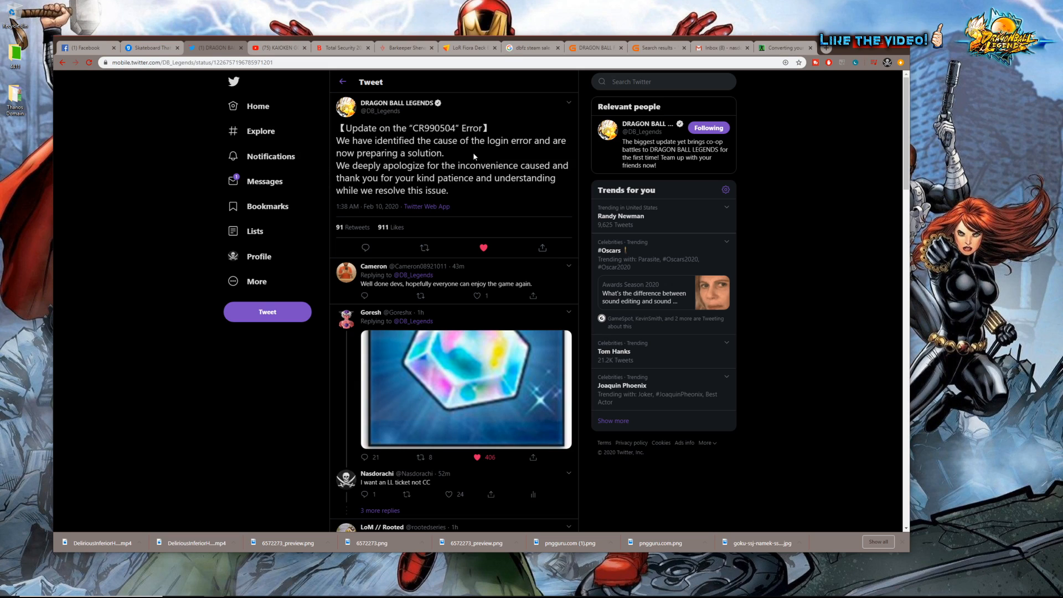
{"action": "left_click", "coordinate": [477, 456]}
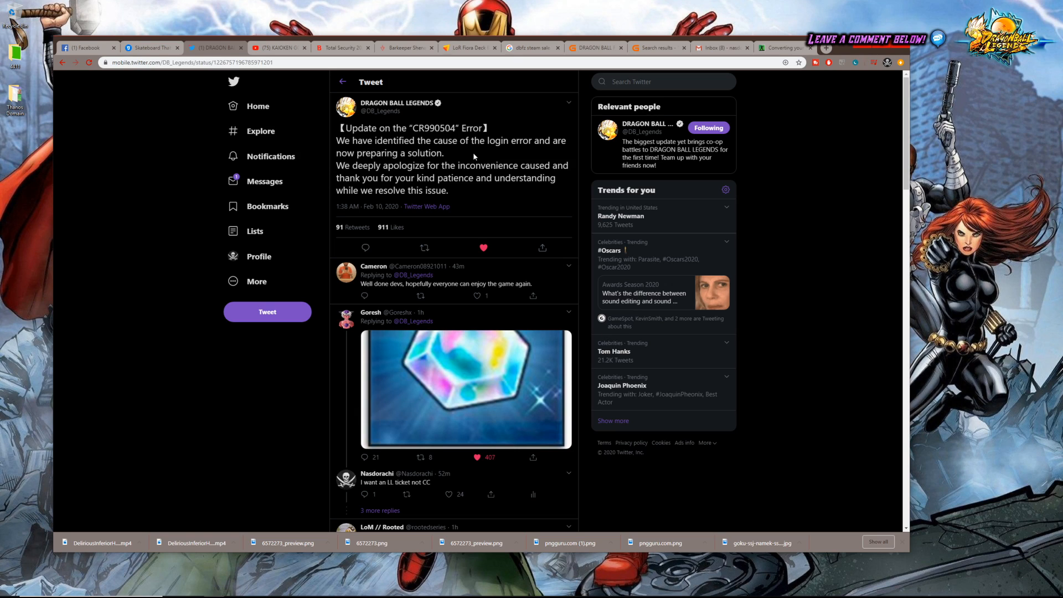
{"action": "left_click", "coordinate": [483, 247]}
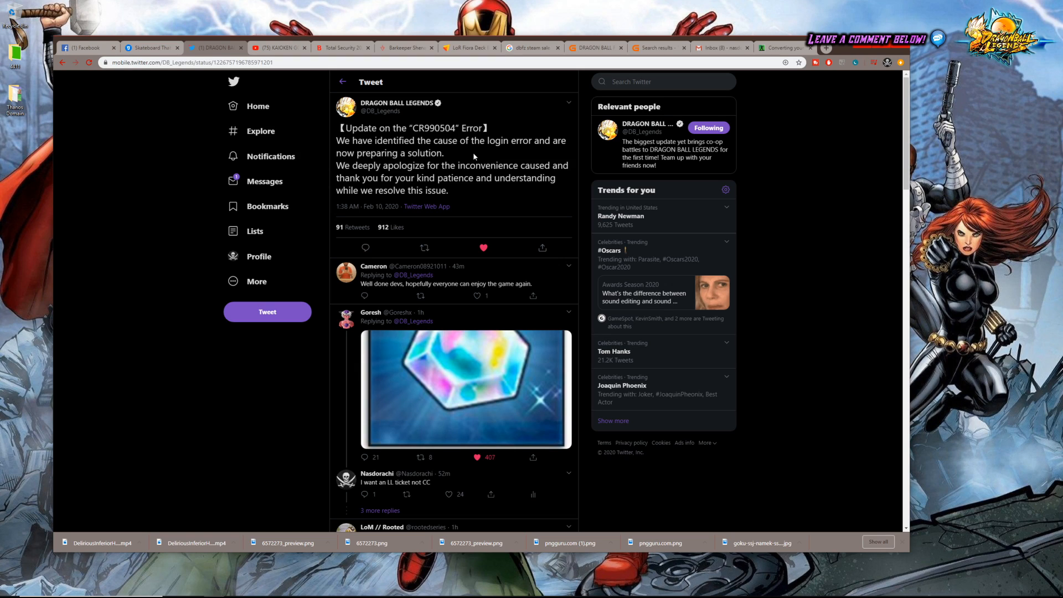
{"action": "left_click", "coordinate": [423, 248]}
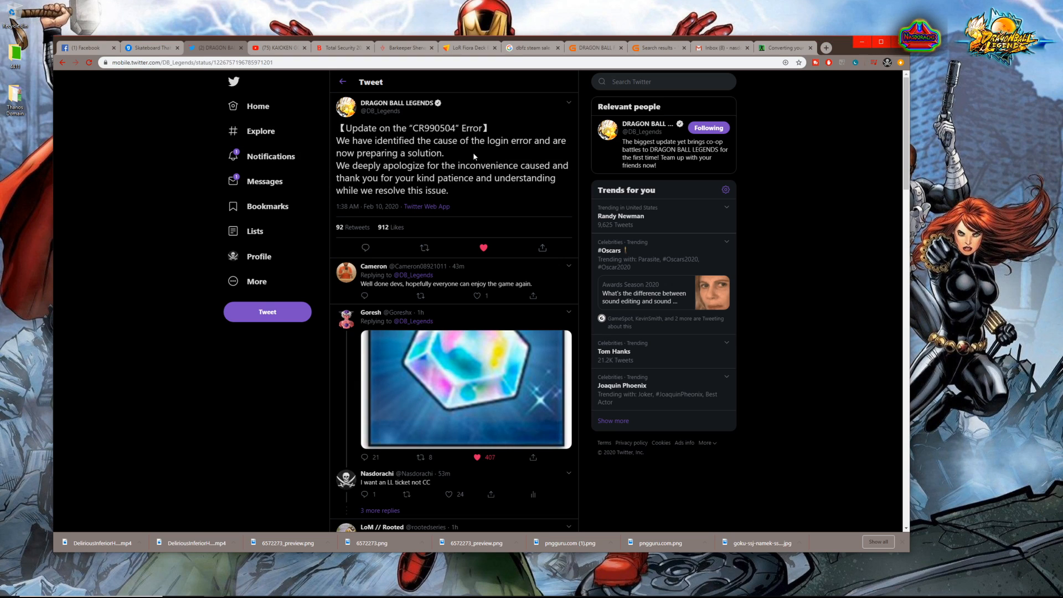
{"action": "mouse_move", "coordinate": [427, 113]}
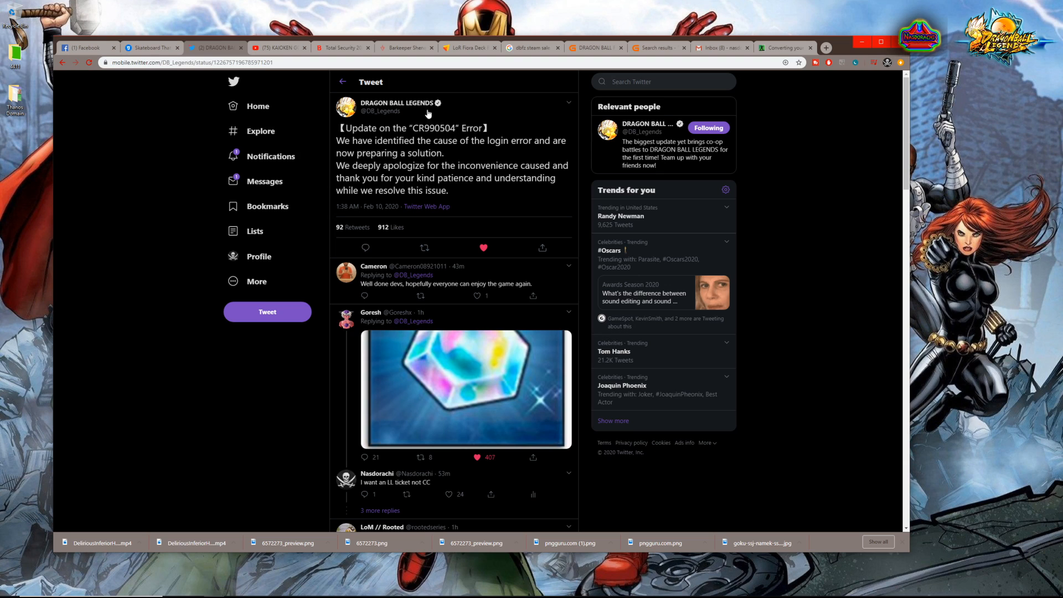
{"action": "mouse_move", "coordinate": [275, 163]}
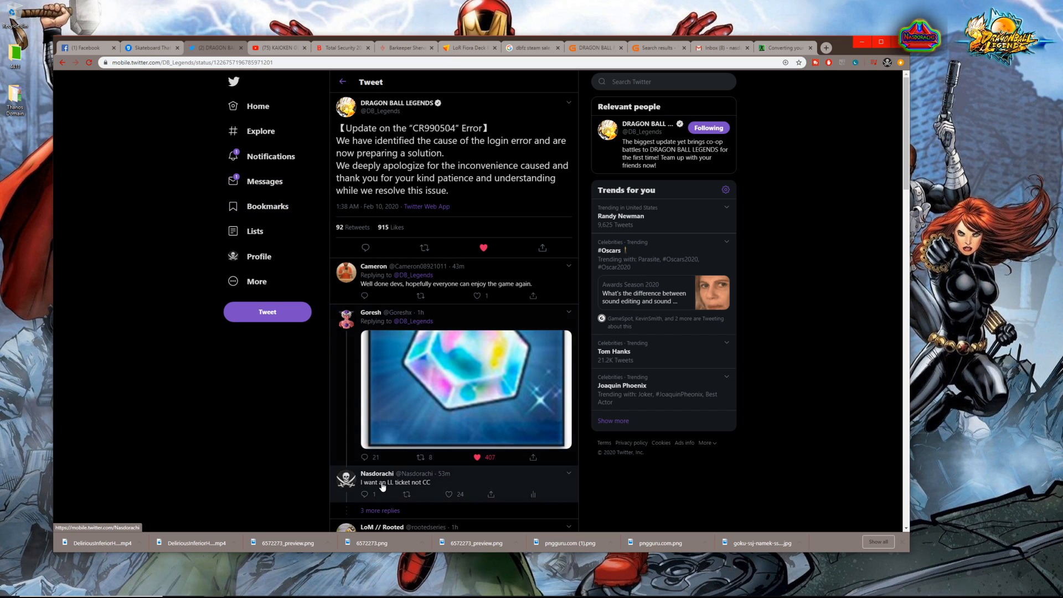
{"action": "left_click", "coordinate": [377, 473]}
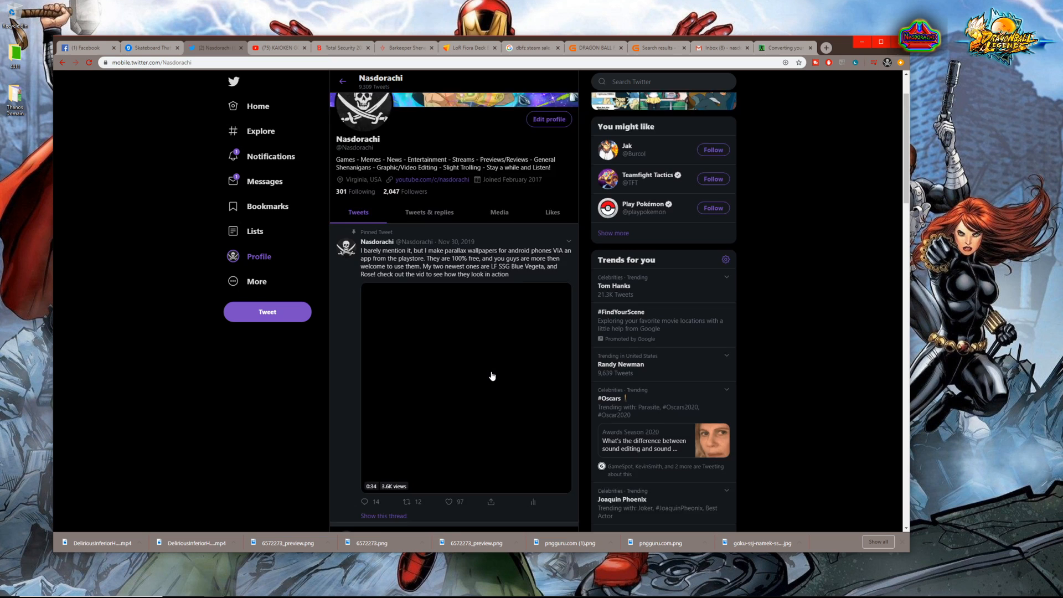
{"action": "scroll", "scroll_direction": "down", "scroll_amount": 3}
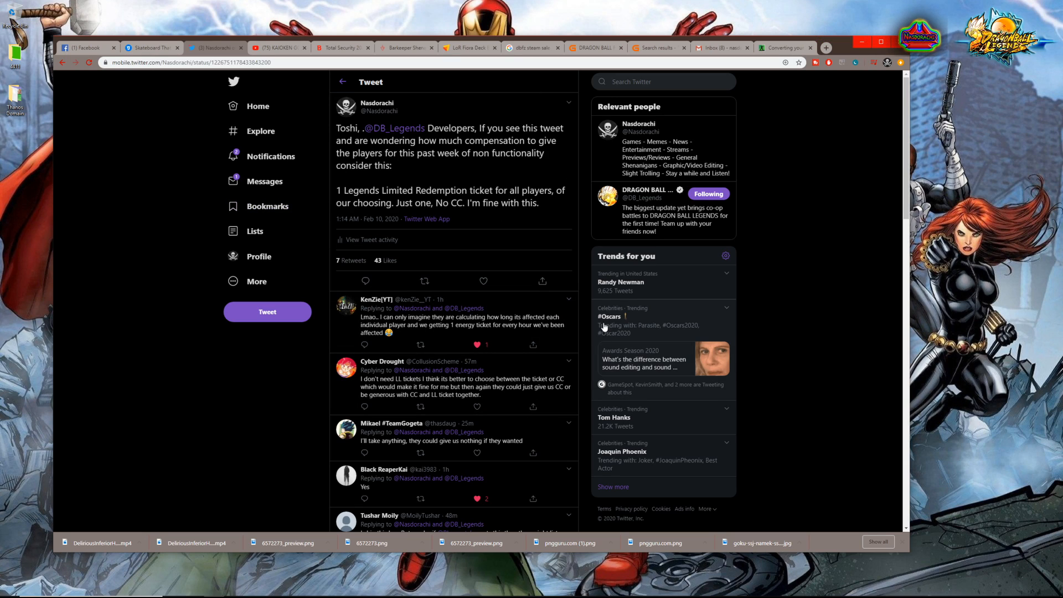
{"action": "mouse_move", "coordinate": [554, 346]}
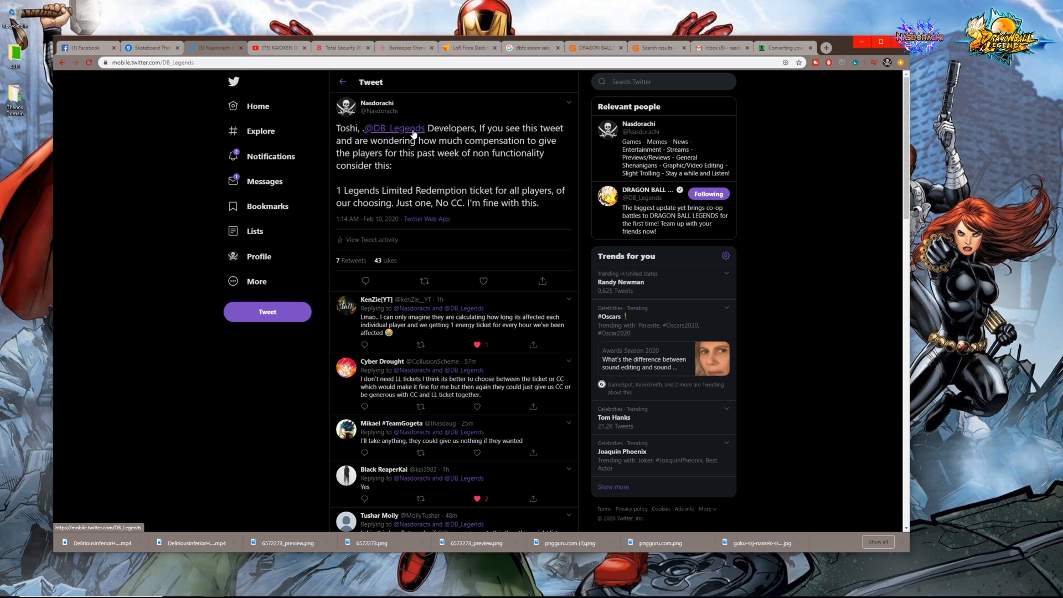
{"action": "left_click", "coordinate": [394, 128]}
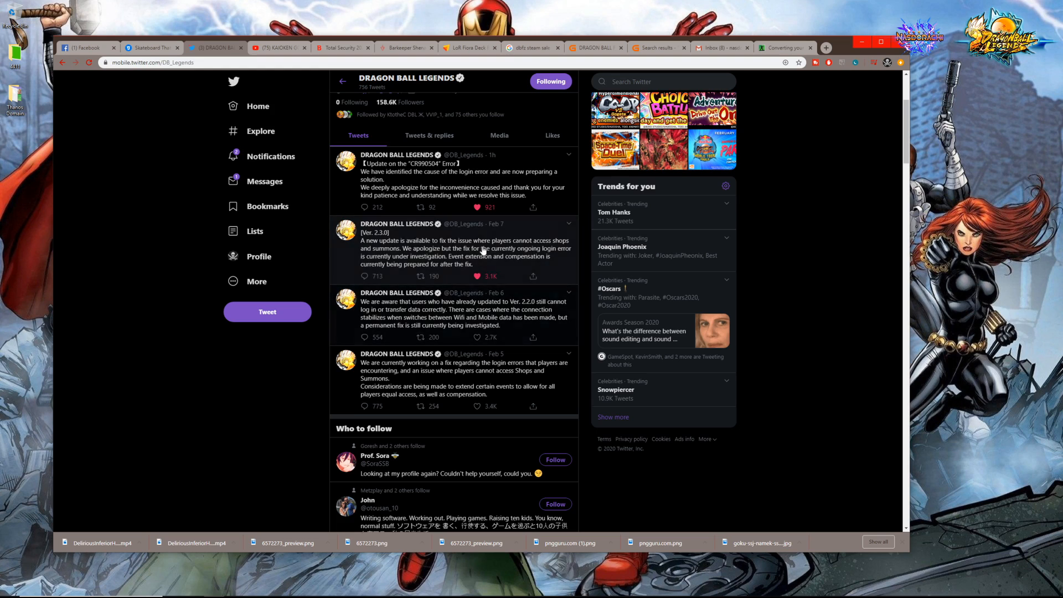
{"action": "mouse_move", "coordinate": [458, 309]}
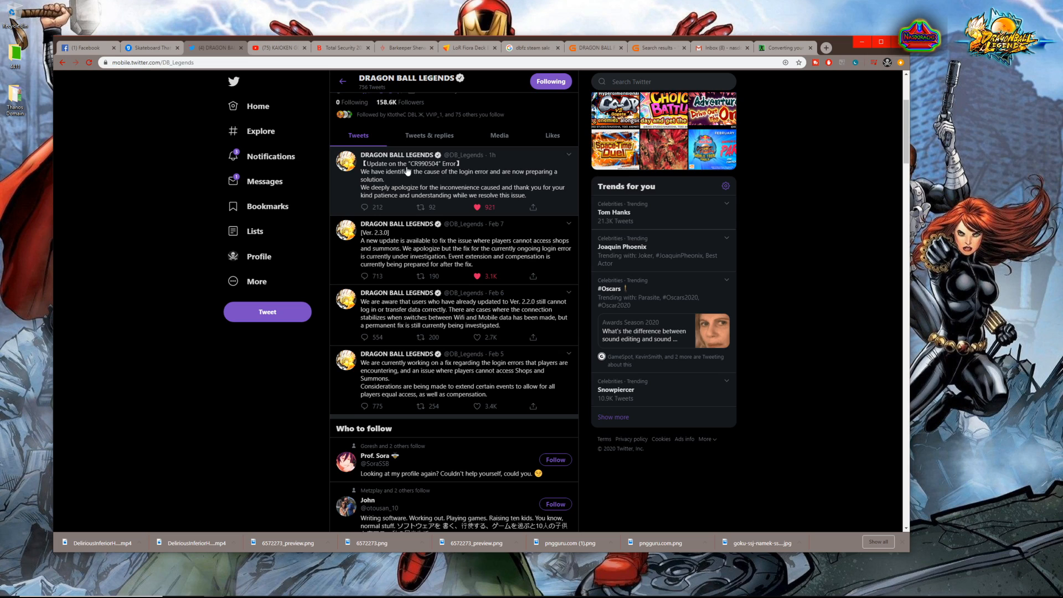
{"action": "mouse_move", "coordinate": [428, 173]}
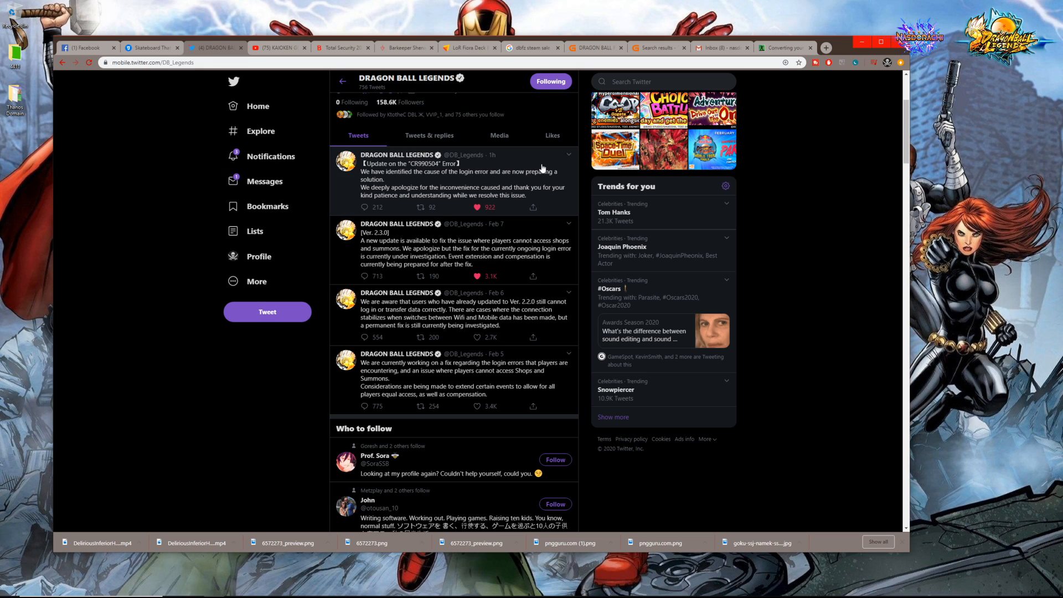
{"action": "mouse_move", "coordinate": [543, 175]}
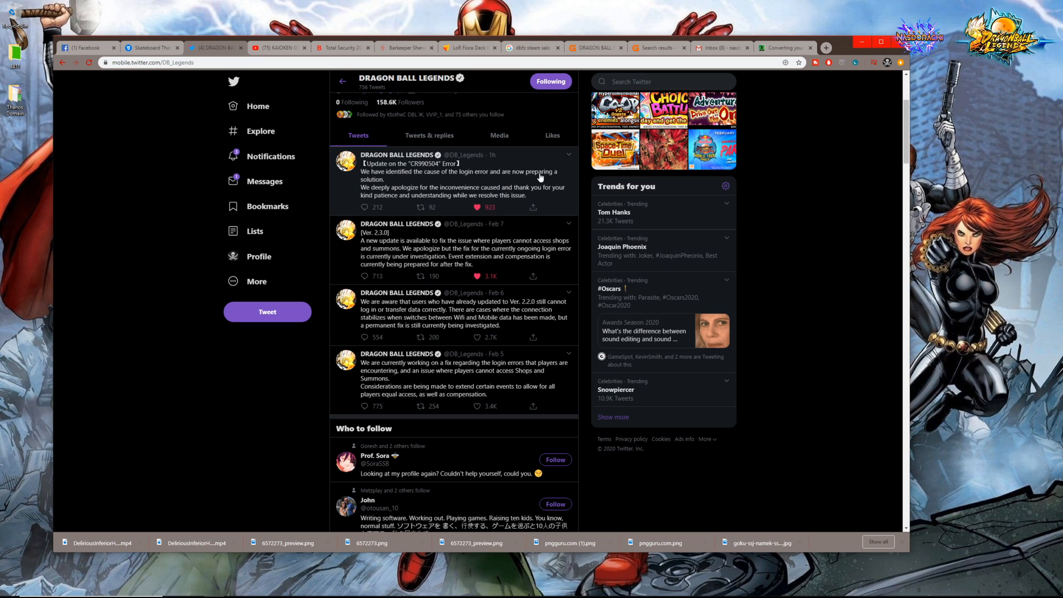
{"action": "left_click", "coordinate": [477, 207]}
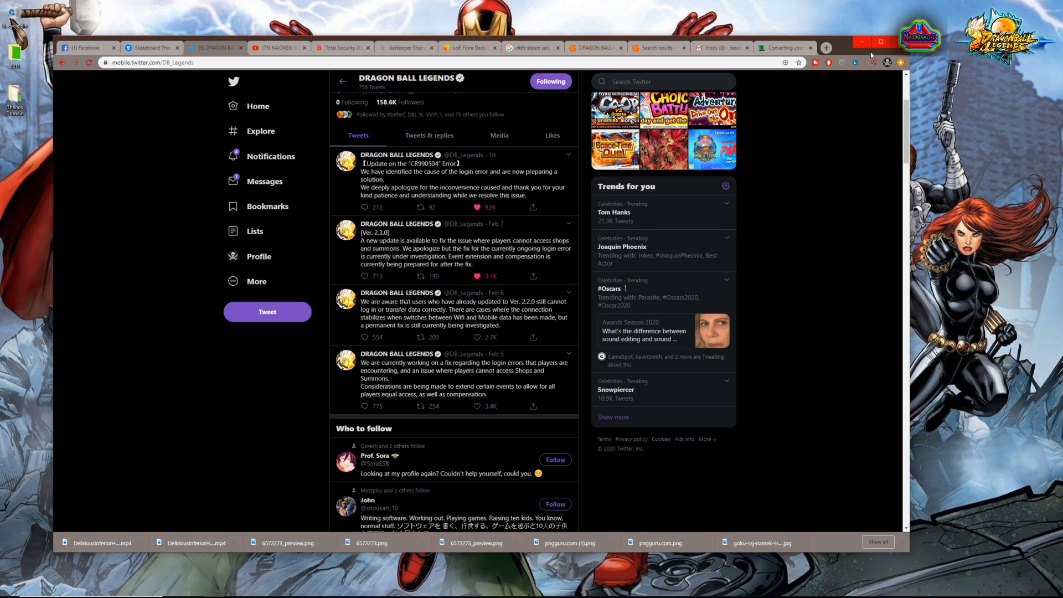
{"action": "mouse_move", "coordinate": [861, 42]}
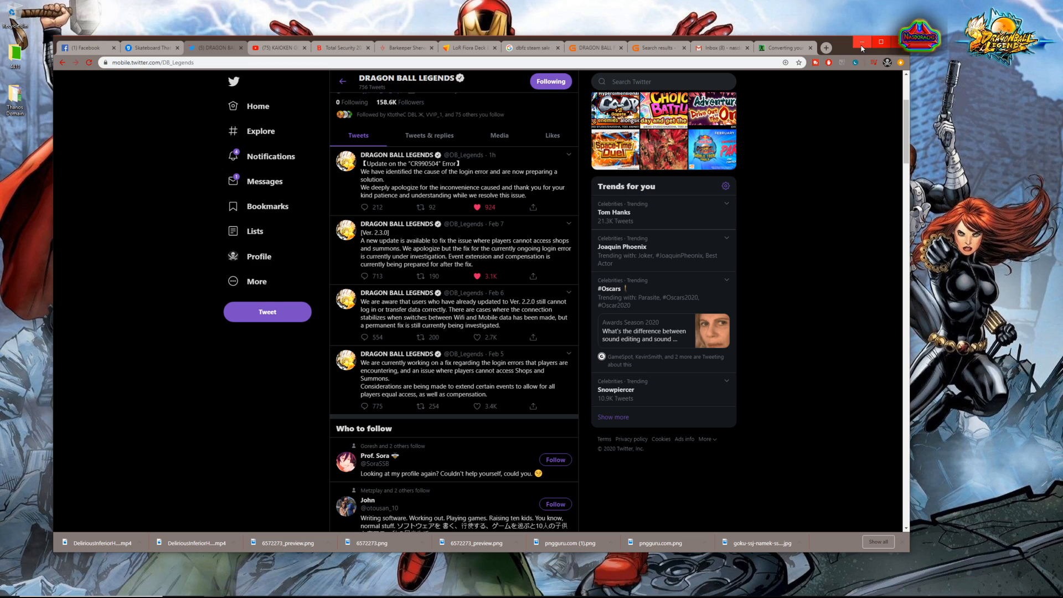
{"action": "left_click", "coordinate": [476, 207]}
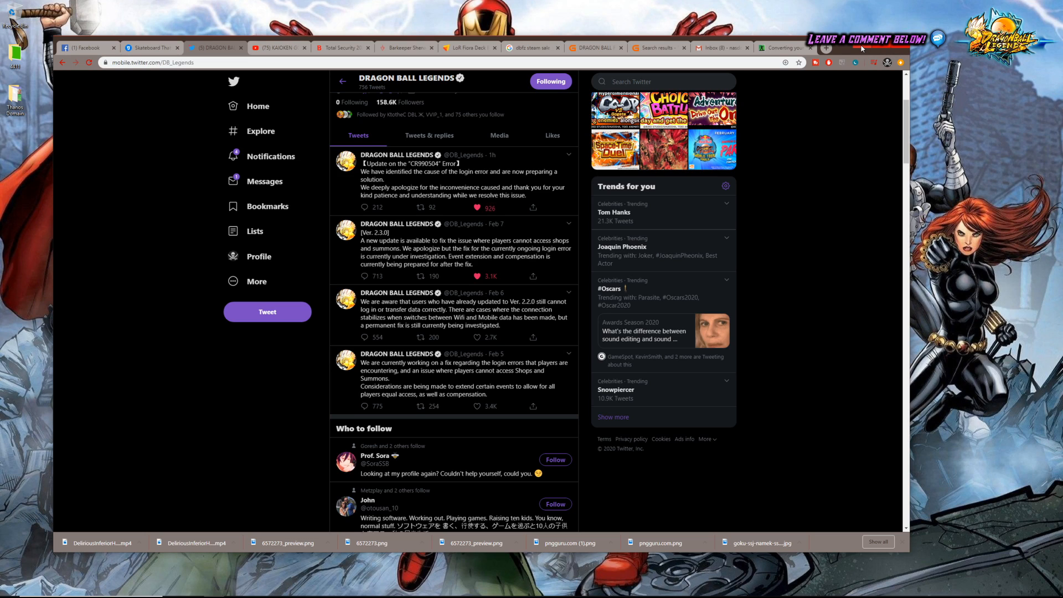
{"action": "left_click", "coordinate": [477, 206]}
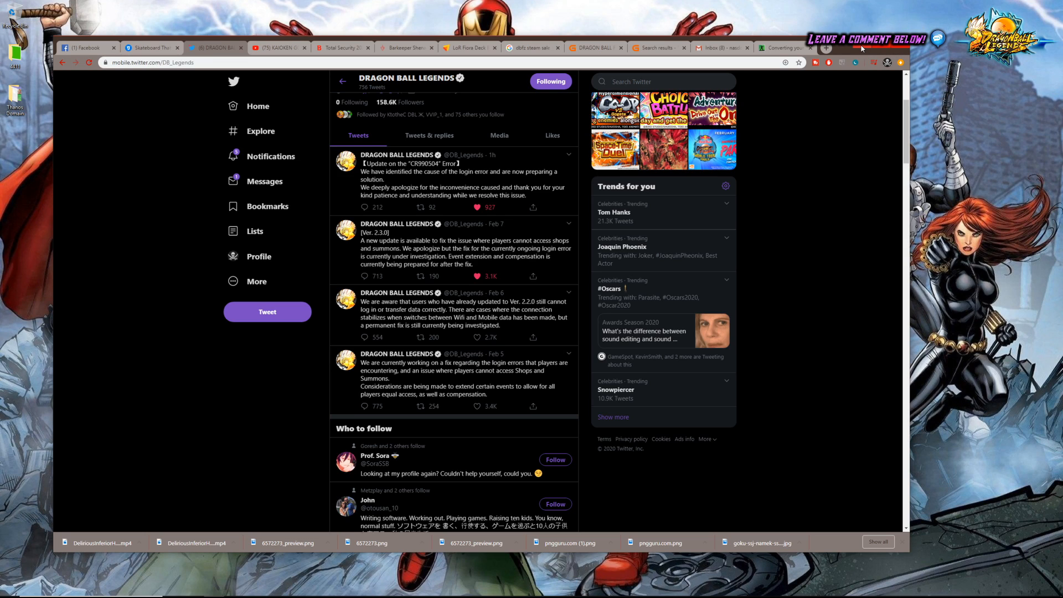